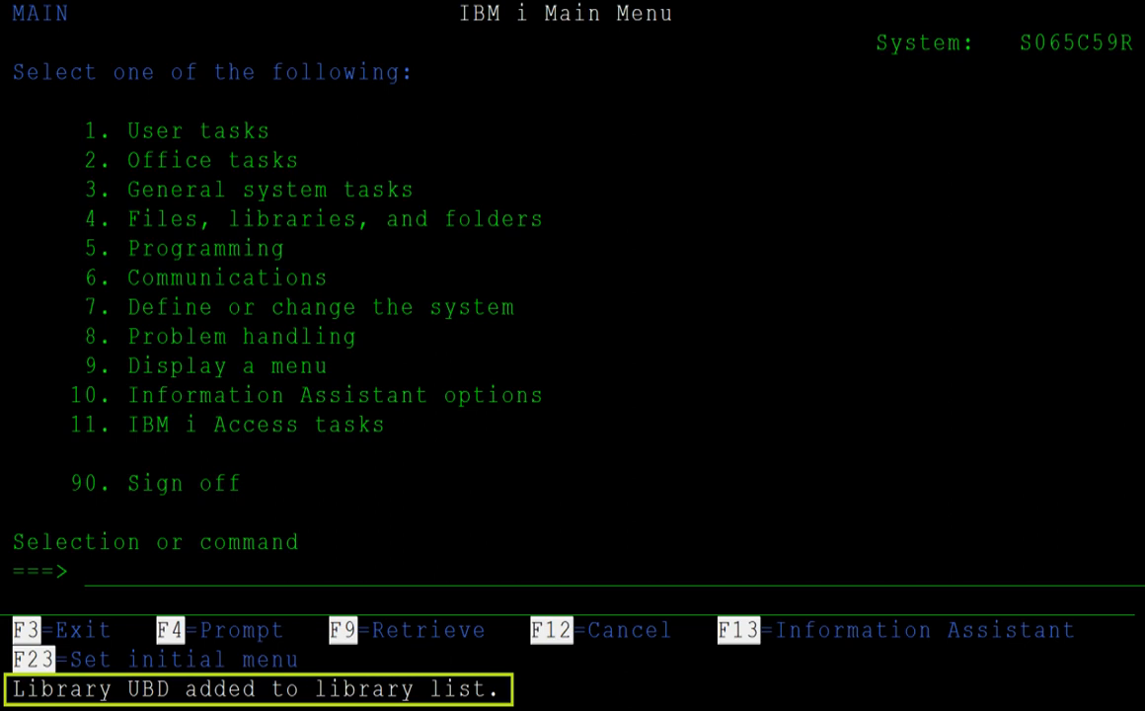
Step: Run GO UBDMENU from the Main Menu command line to reach the Universal Backup Device menu
type("GO UBDMENU")
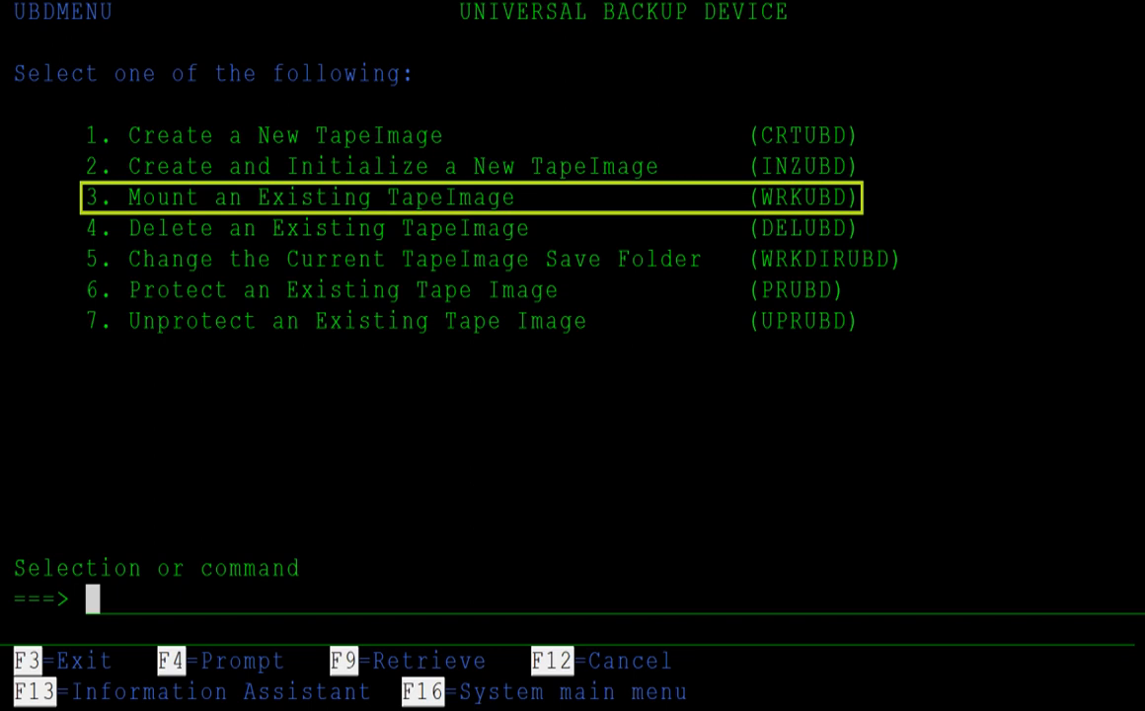
Step: Choose option 3, Mount an Existing TapeImage, bringing up the WRKUBD prompt
key("Enter")
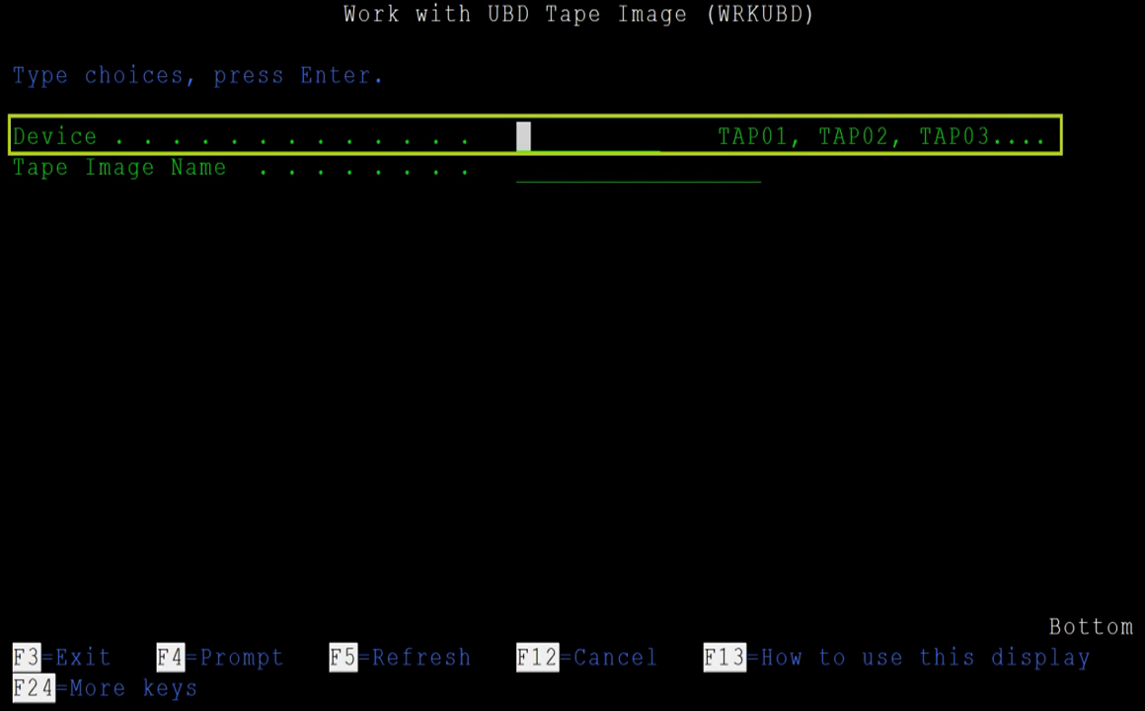
Step: Exit the WRKUBD prompt with F3 back to the Main Menu, ready for WRKCFGSTS *DEV TAP*
key("f3")
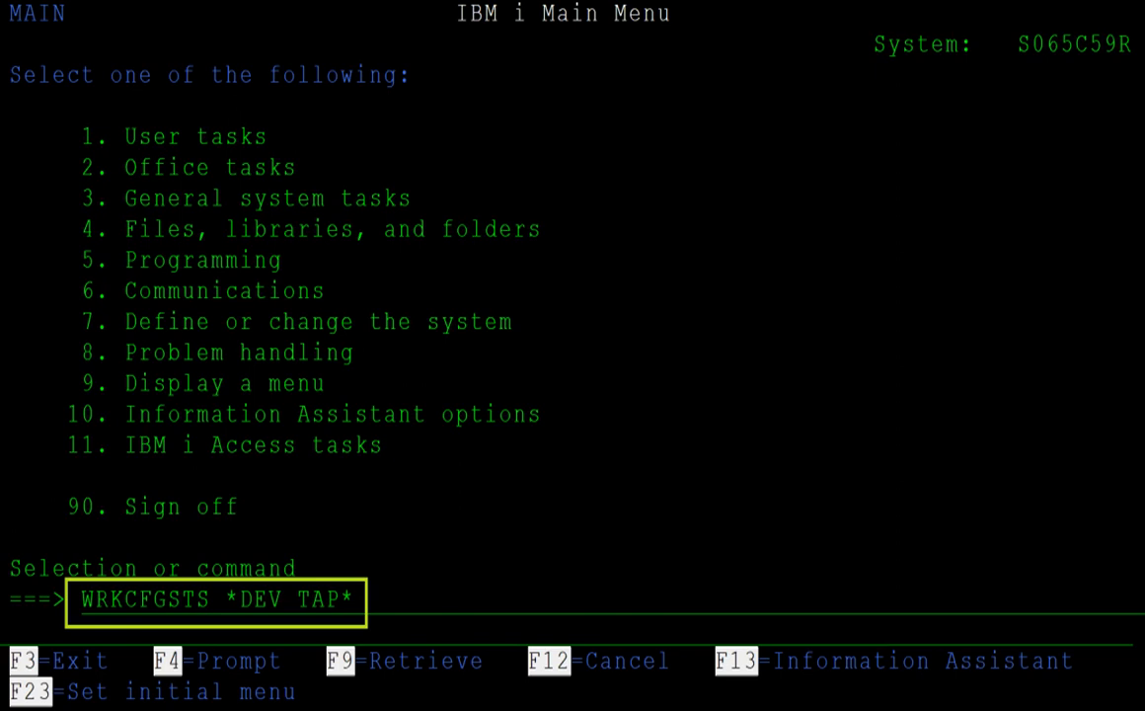